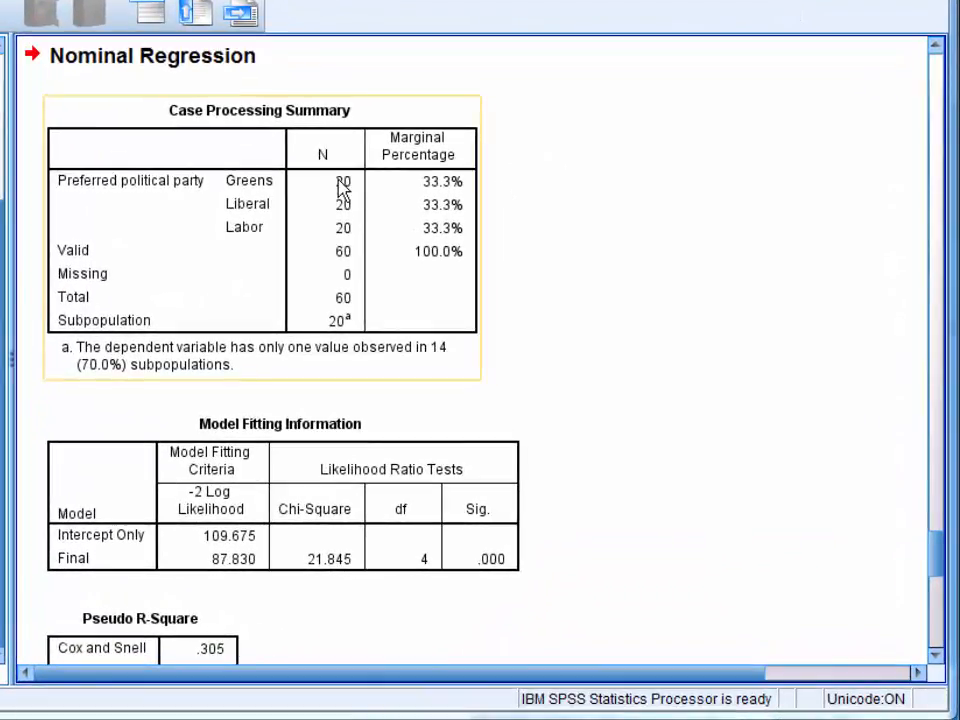
mouse_move(344, 236)
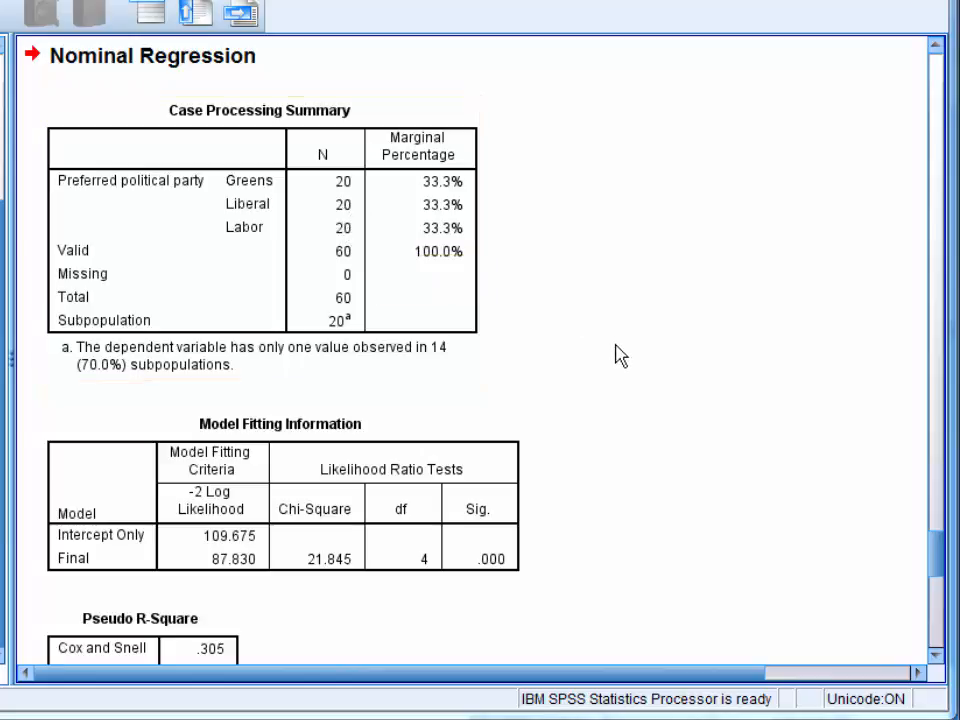
Scroll the output past Model Fitting Information to the Pseudo R-Square and Likelihood Ratio Tests tables.
scroll(down, 3)
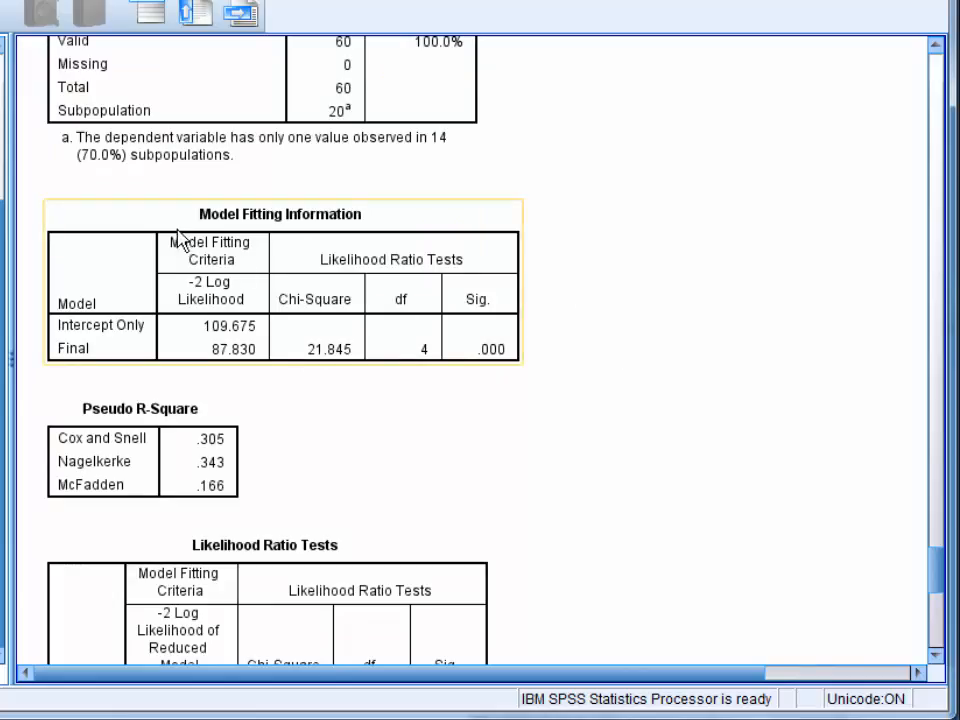
mouse_move(408, 232)
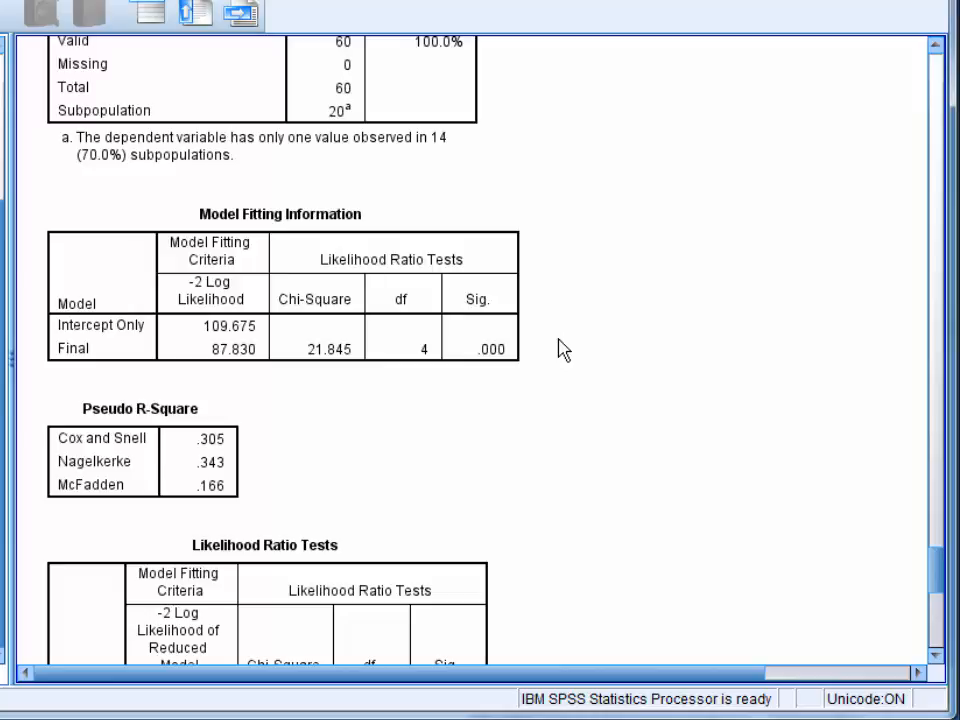
mouse_move(470, 380)
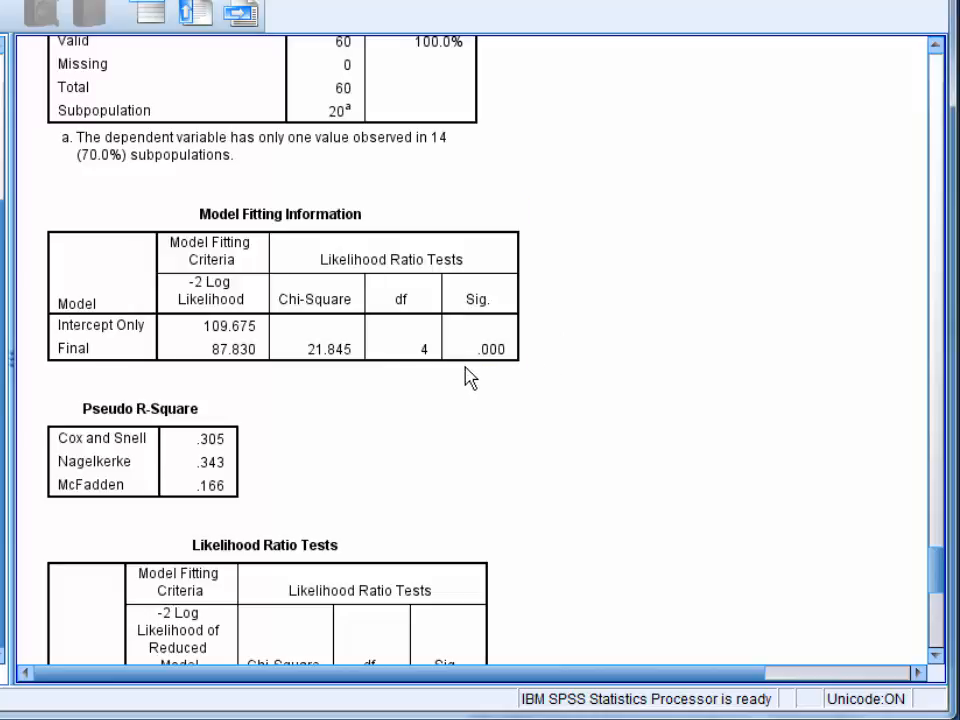
mouse_move(556, 364)
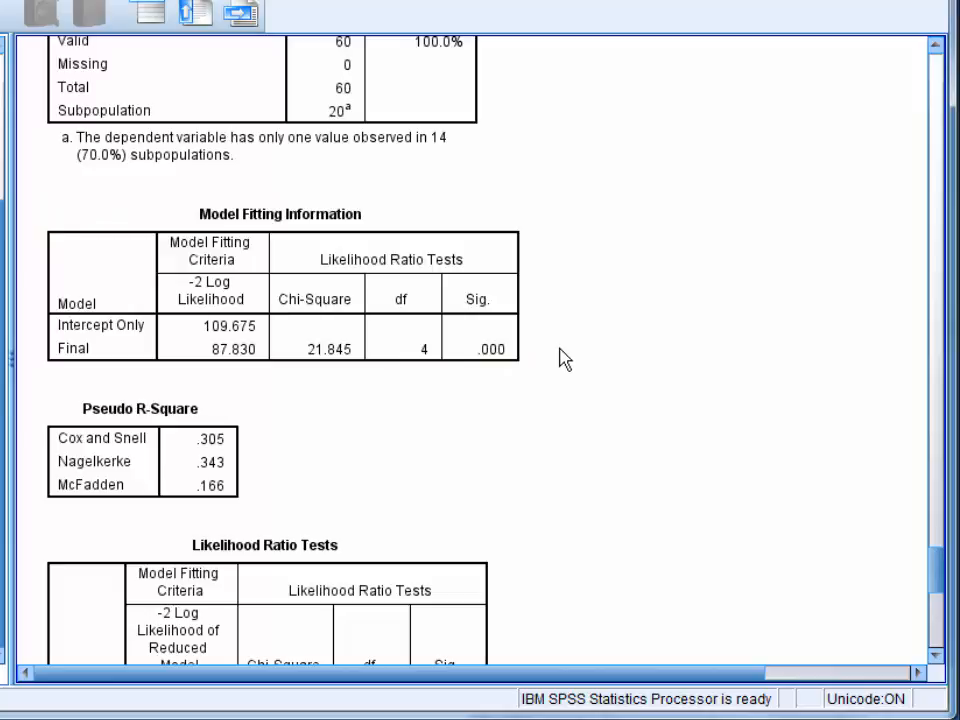
click(120, 418)
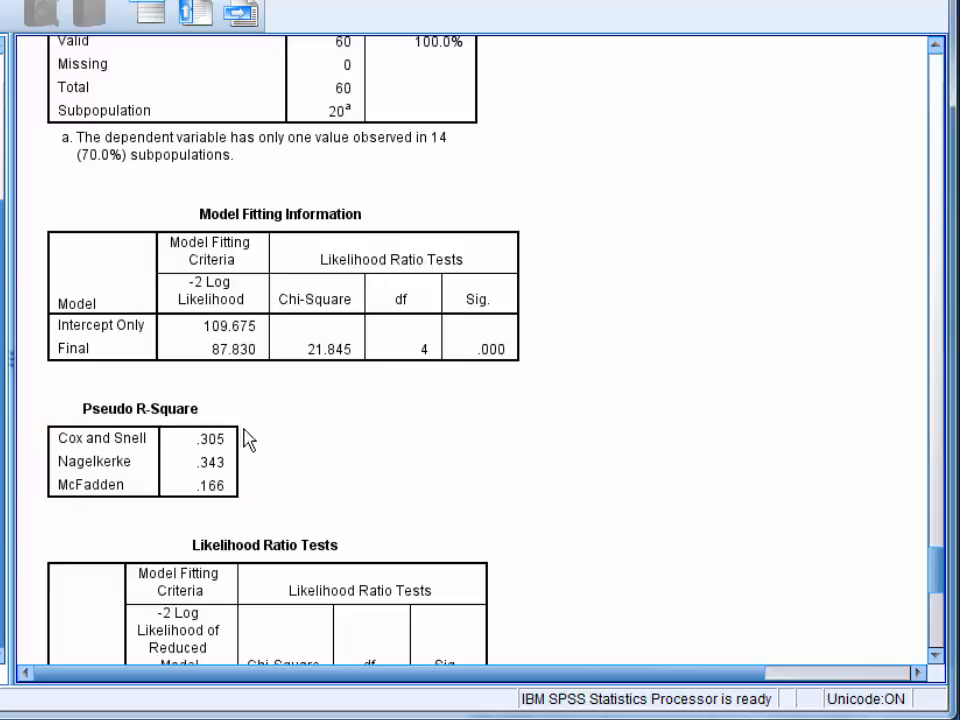
mouse_move(448, 494)
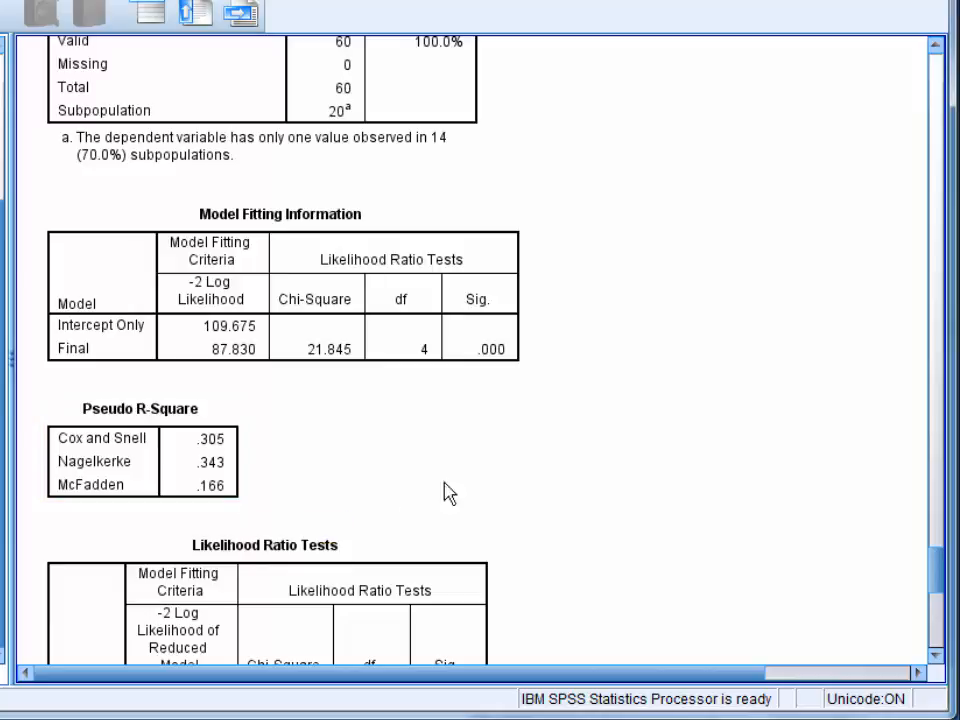
scroll(down, 3)
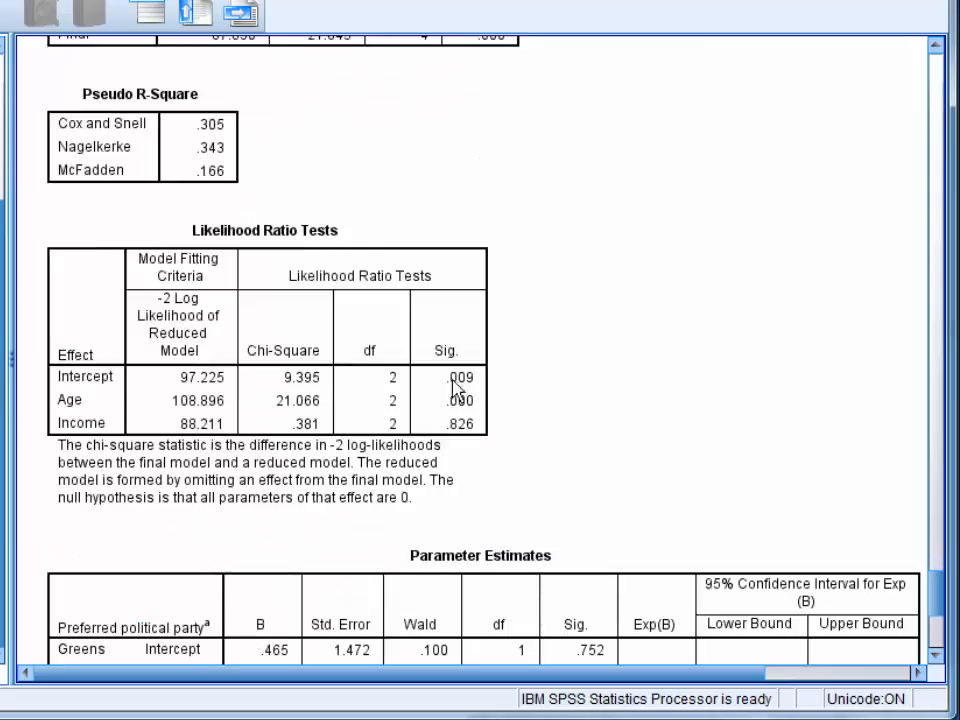
mouse_move(564, 338)
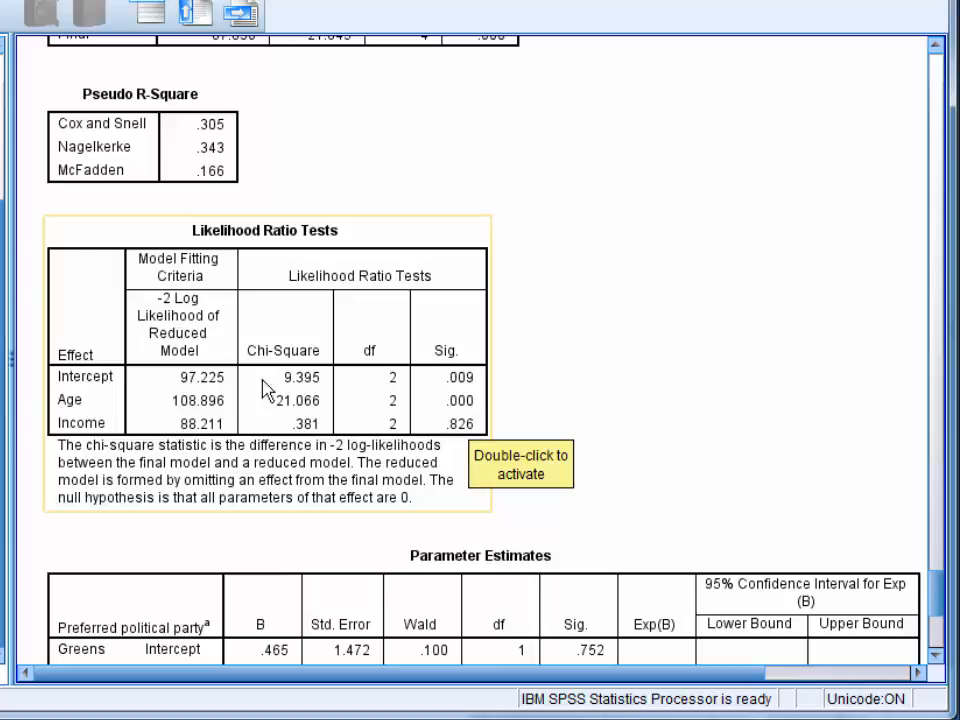
mouse_move(472, 392)
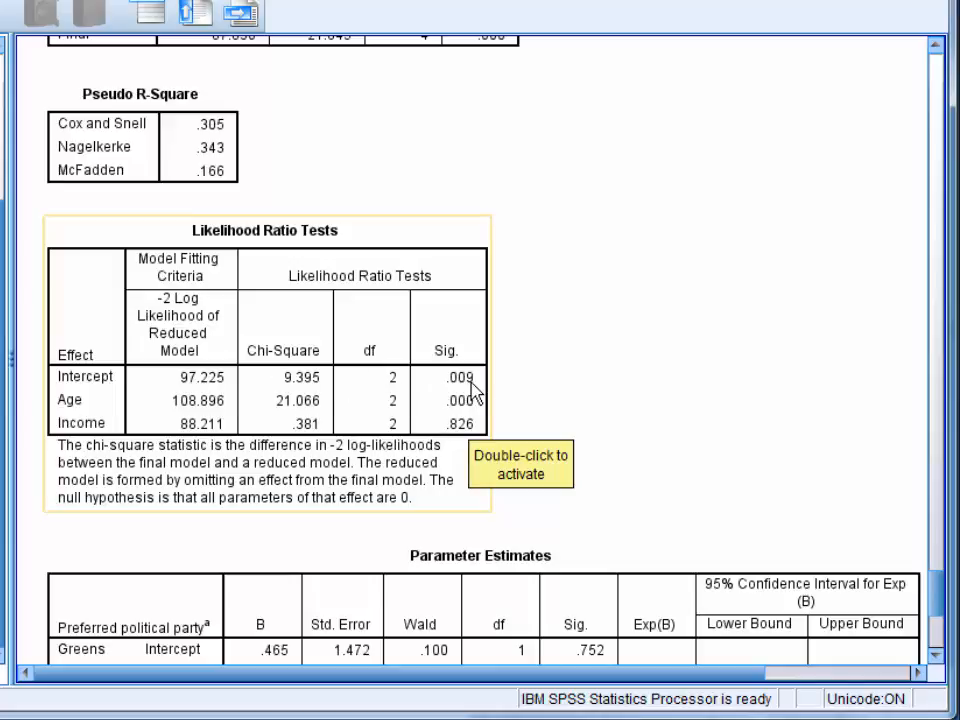
mouse_move(538, 390)
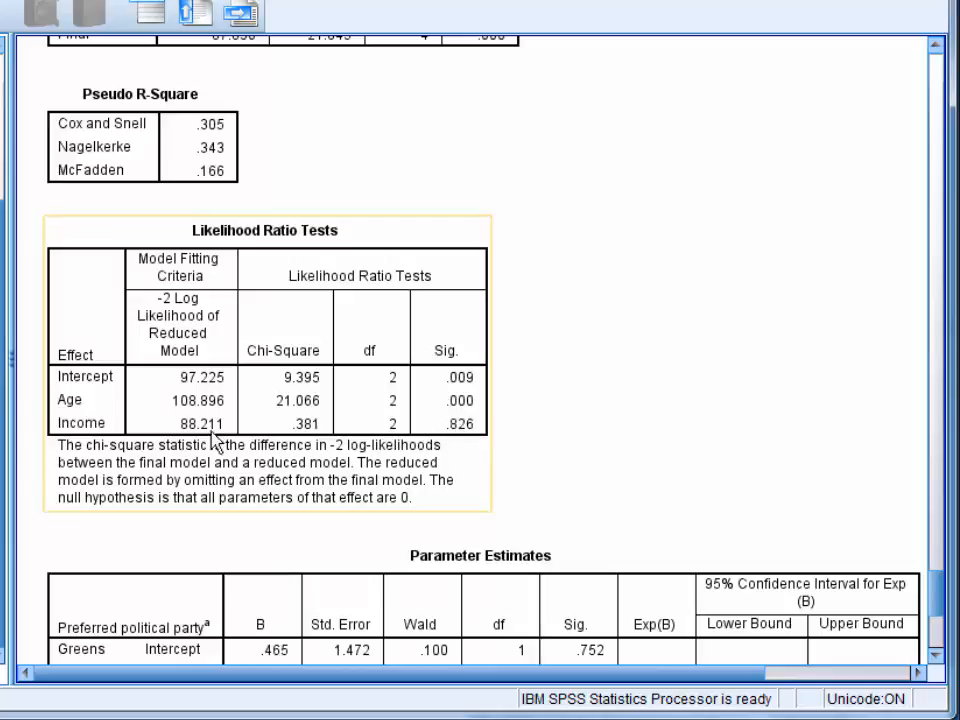
mouse_move(110, 418)
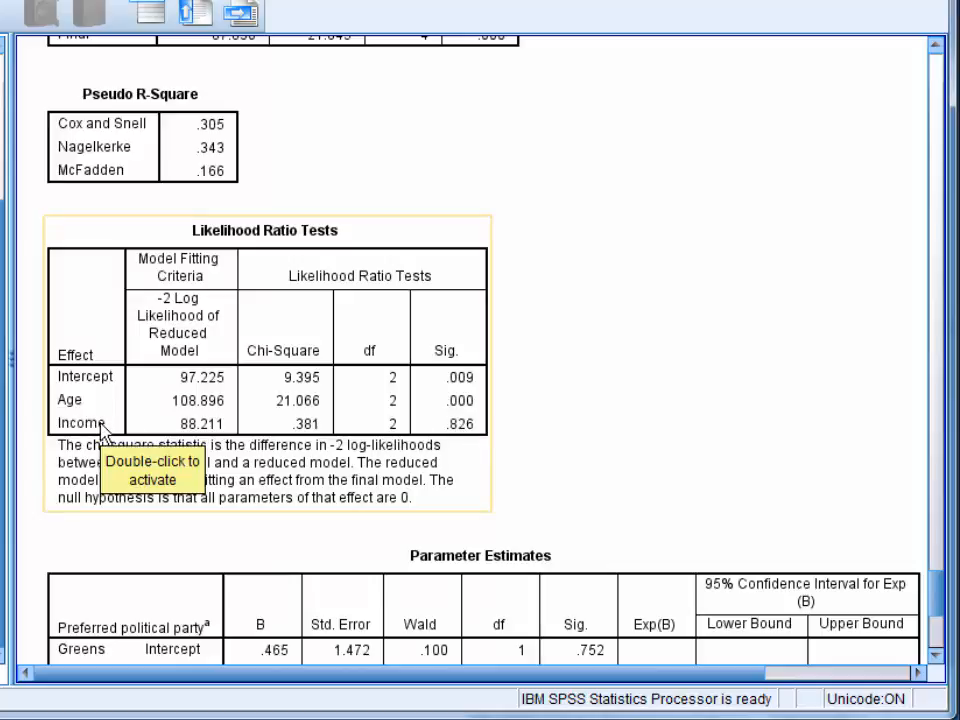
mouse_move(652, 460)
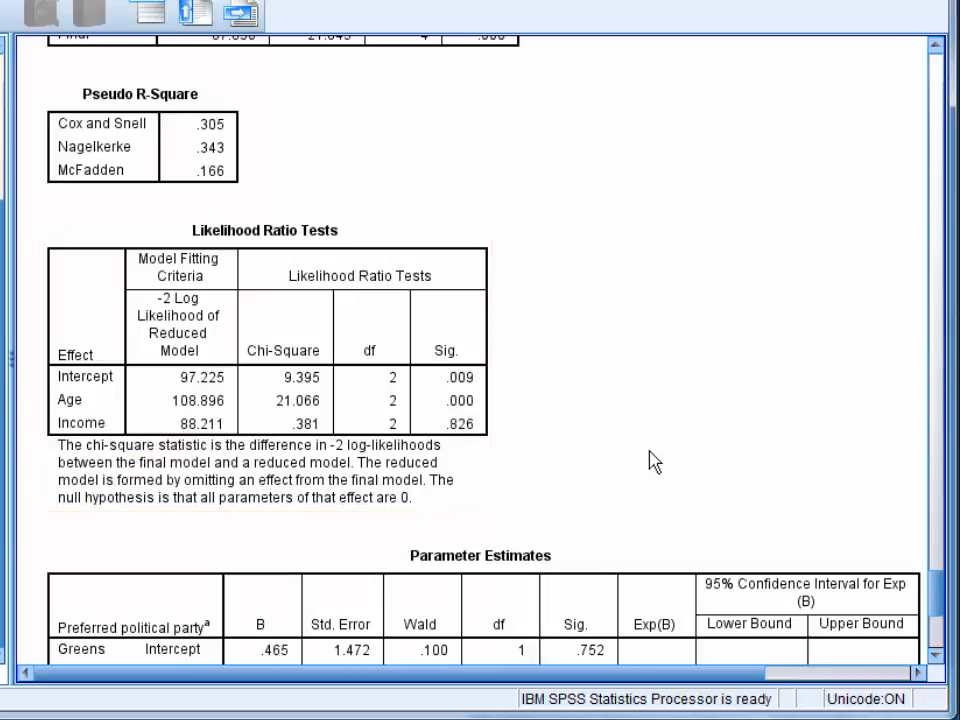
Scroll down to the Parameter Estimates for Greens and Liberal versus Labor and the Classification table start.
scroll(down, 3)
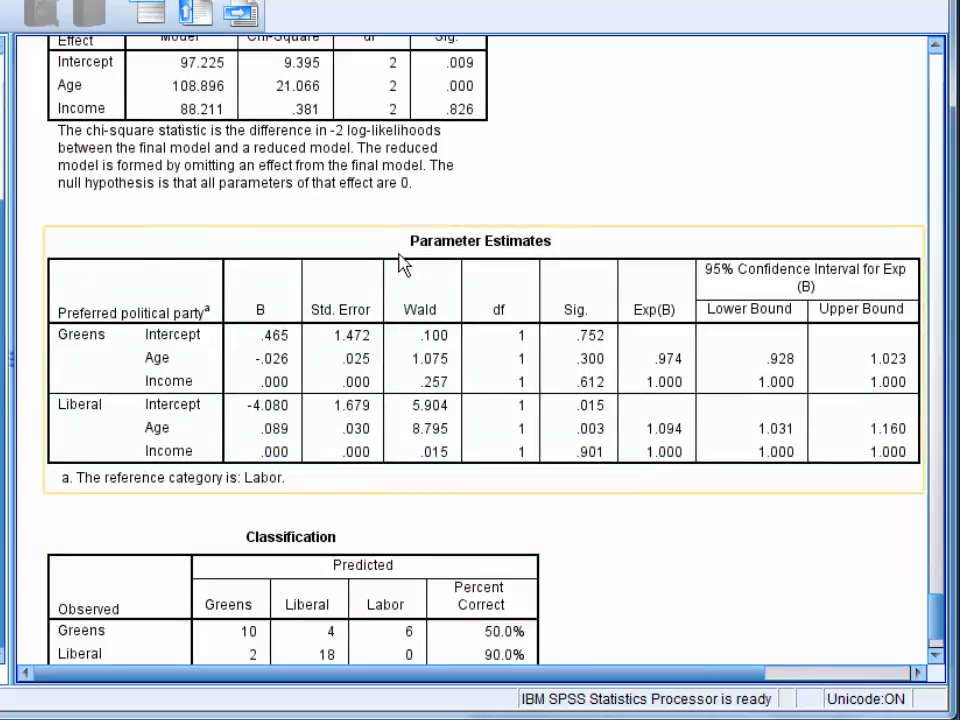
mouse_move(530, 270)
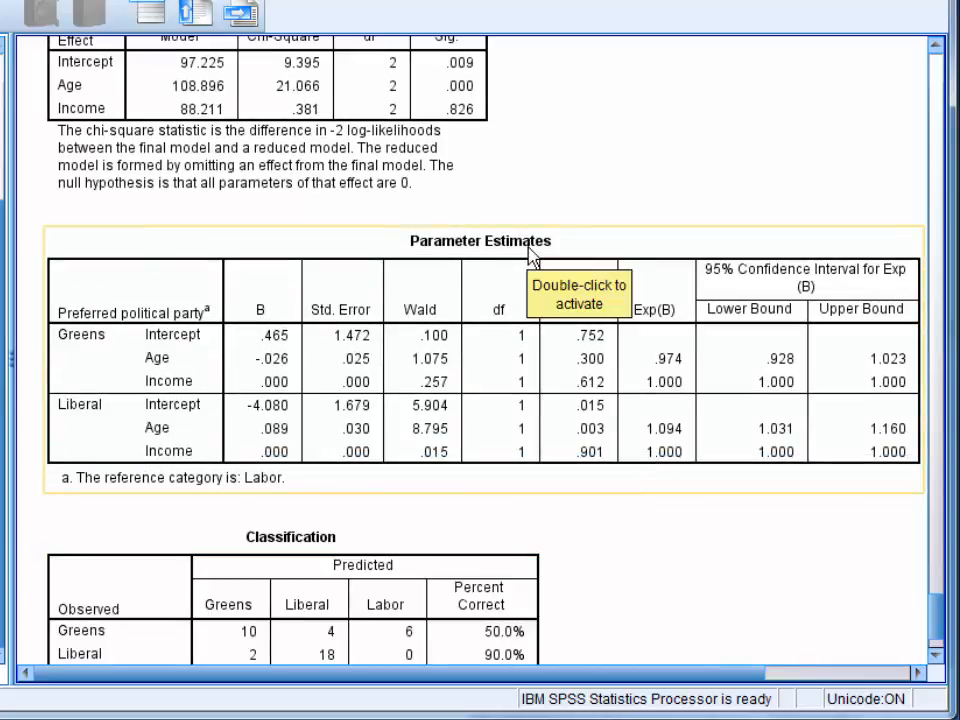
mouse_move(660, 378)
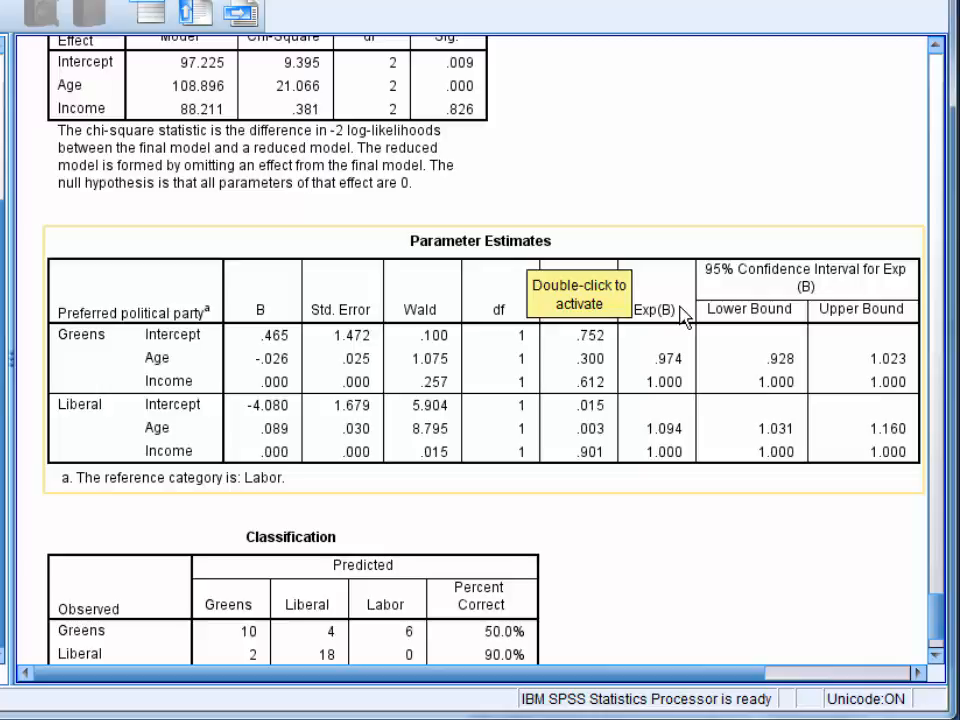
mouse_move(688, 318)
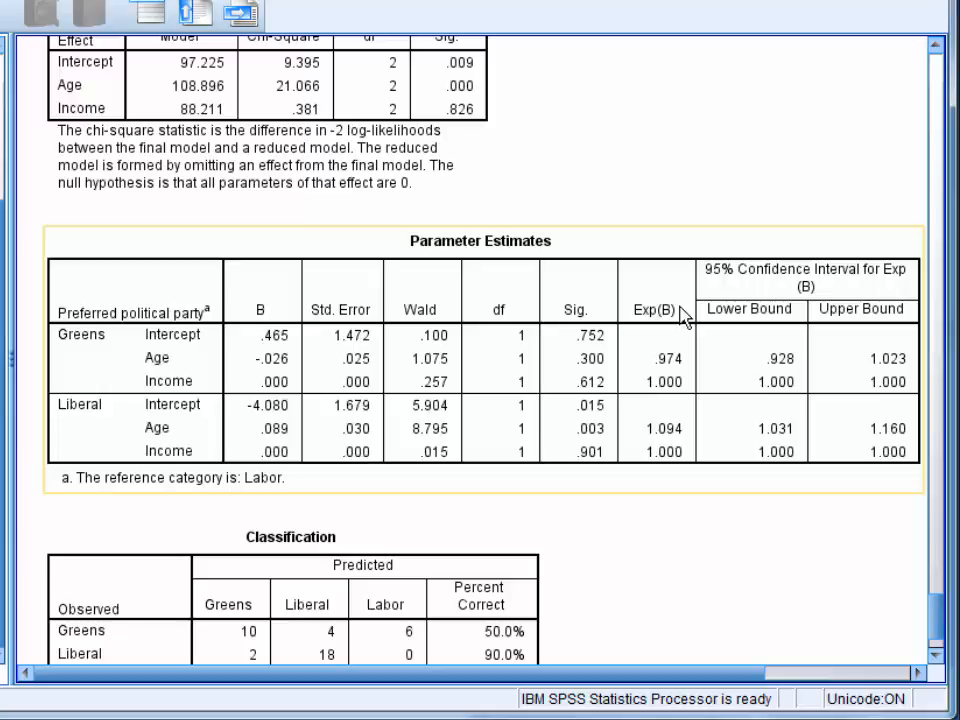
mouse_move(636, 324)
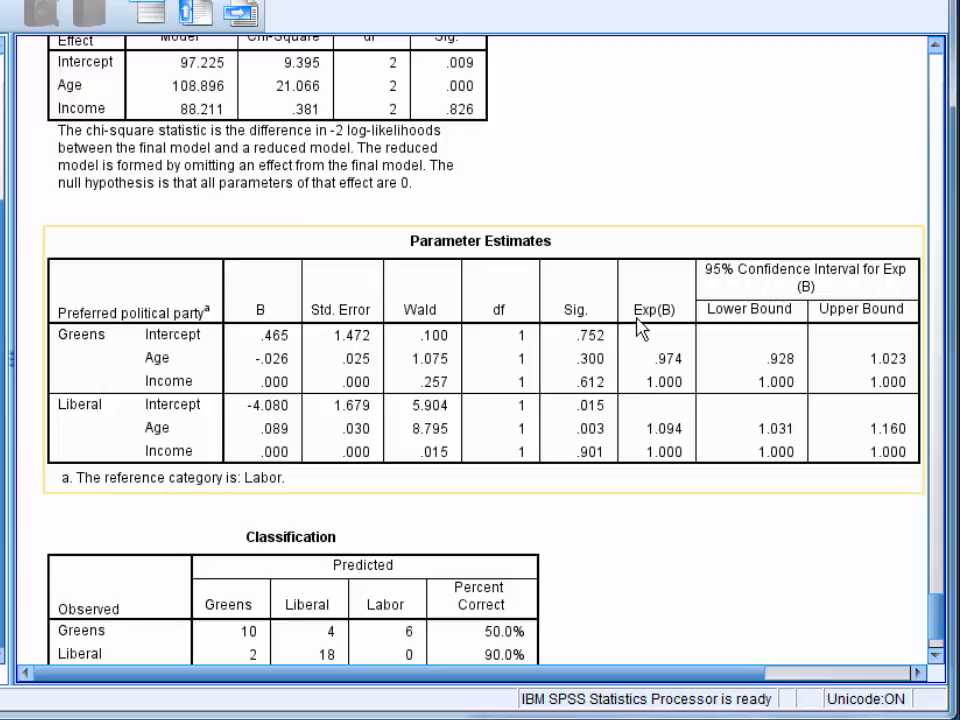
mouse_move(588, 380)
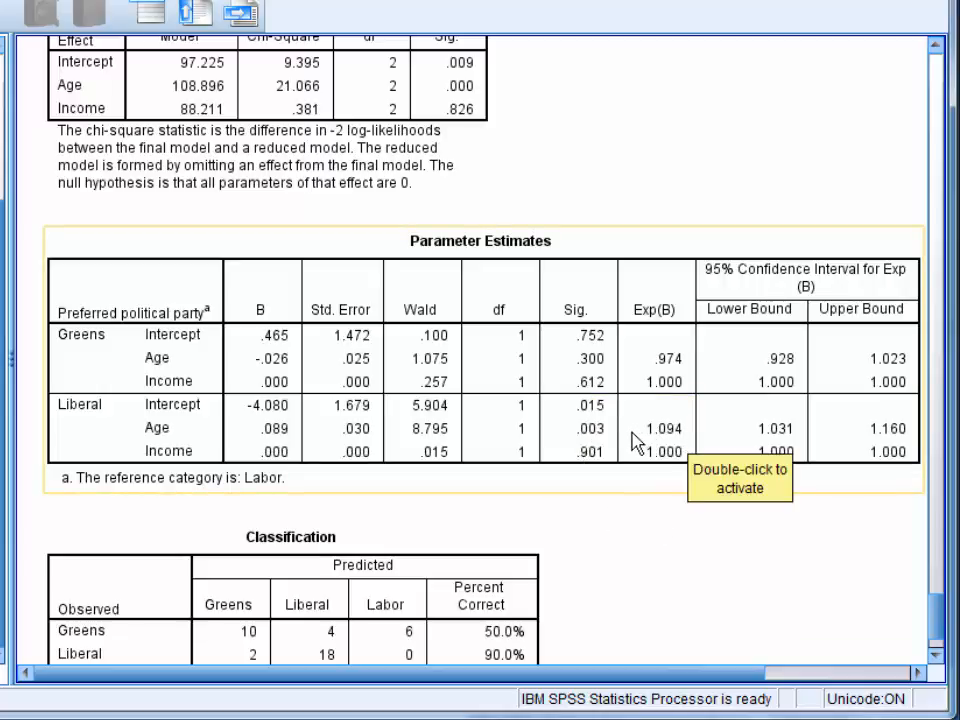
mouse_move(642, 438)
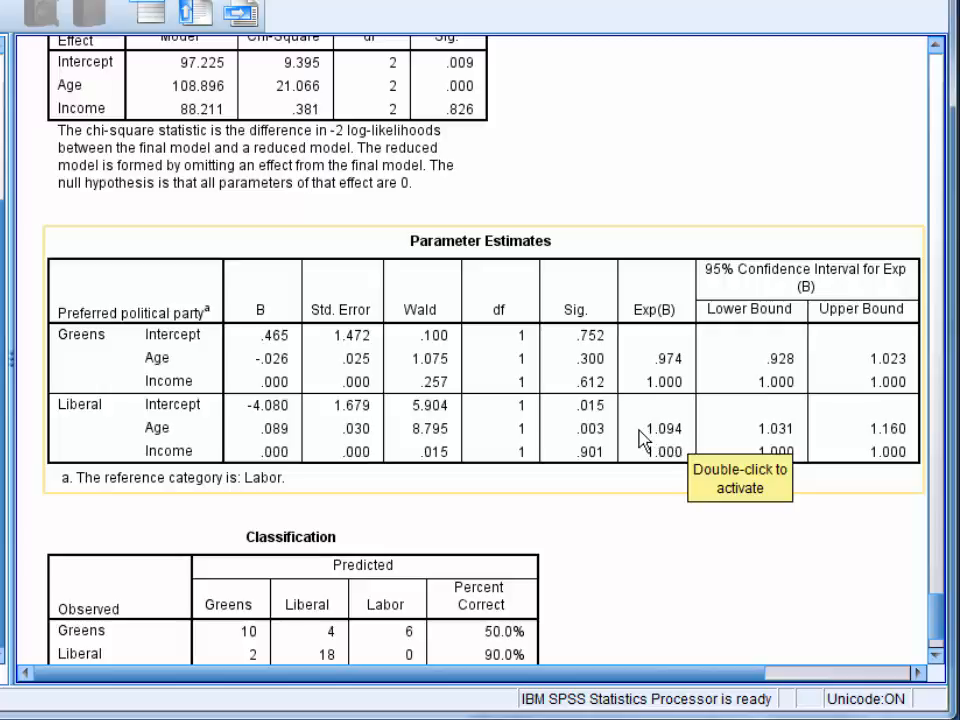
mouse_move(194, 444)
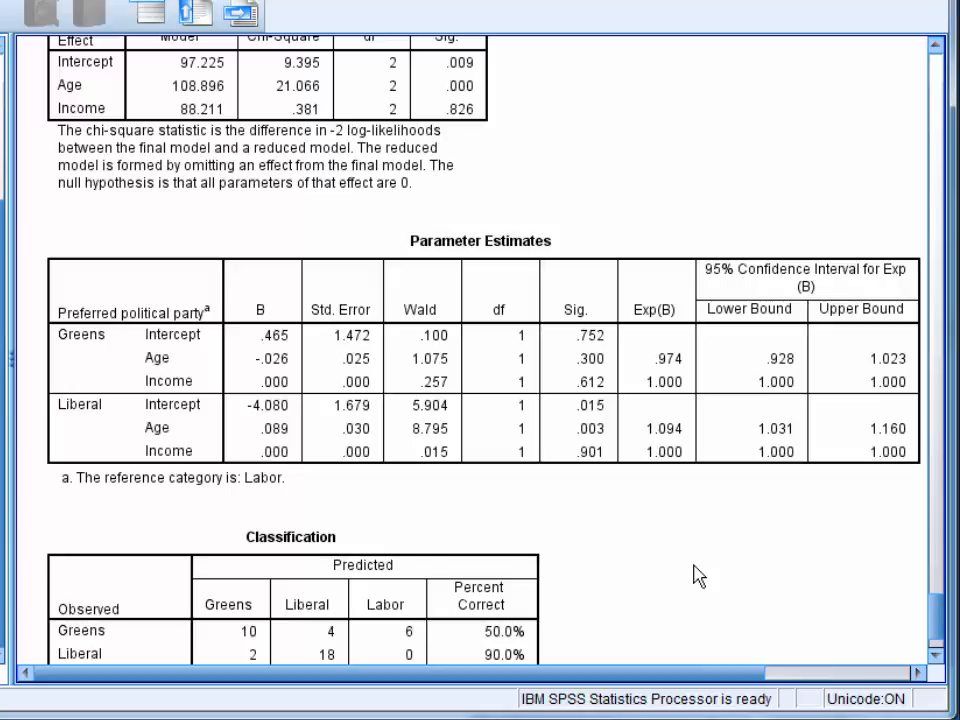
click(772, 384)
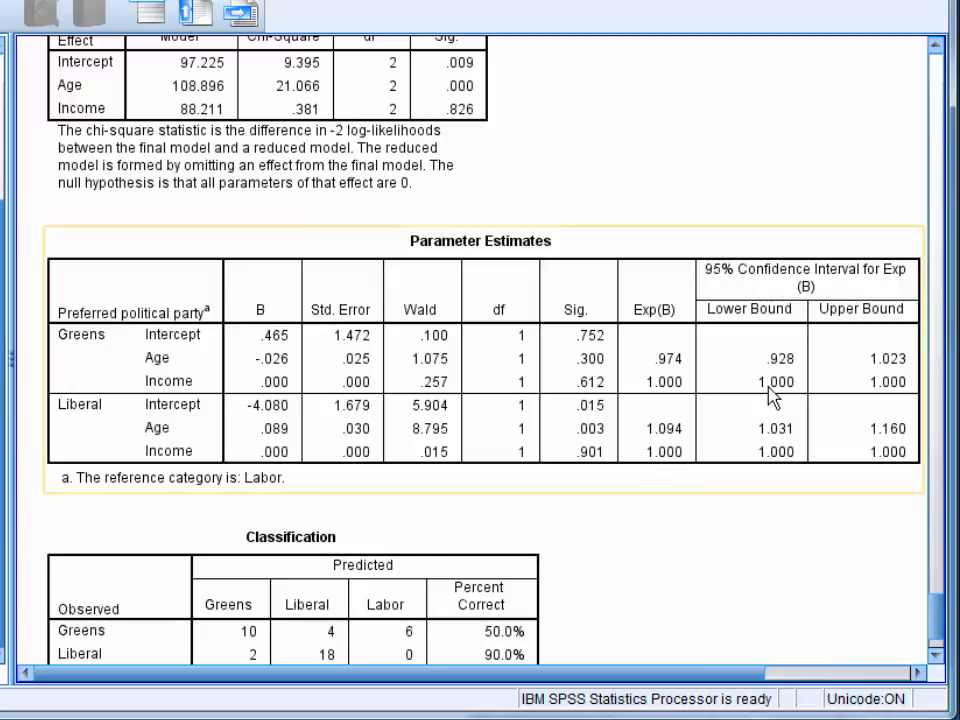
mouse_move(776, 396)
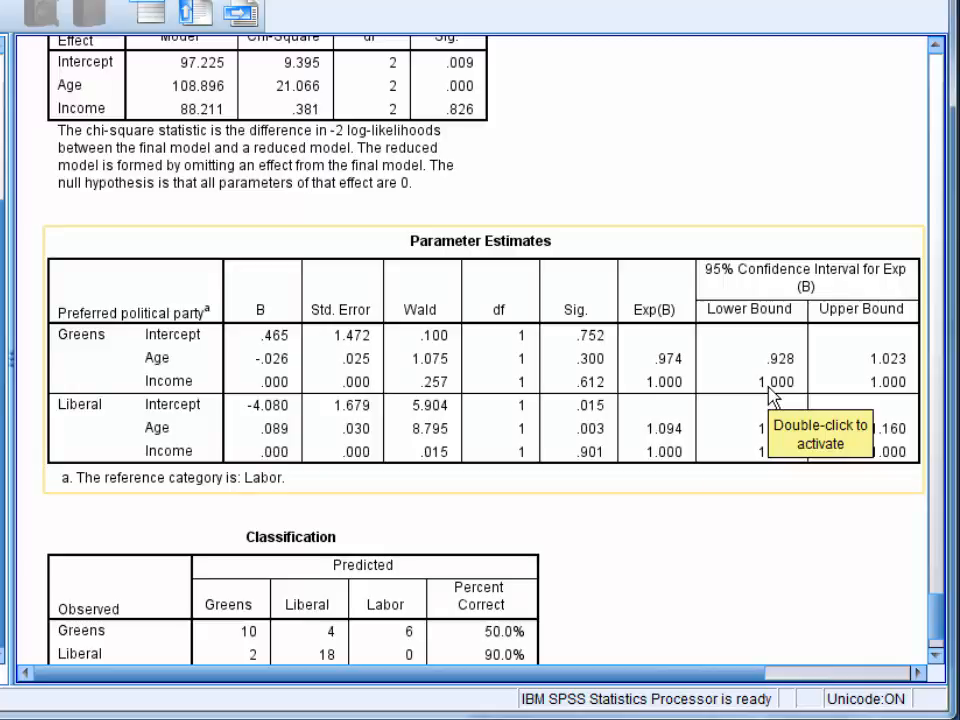